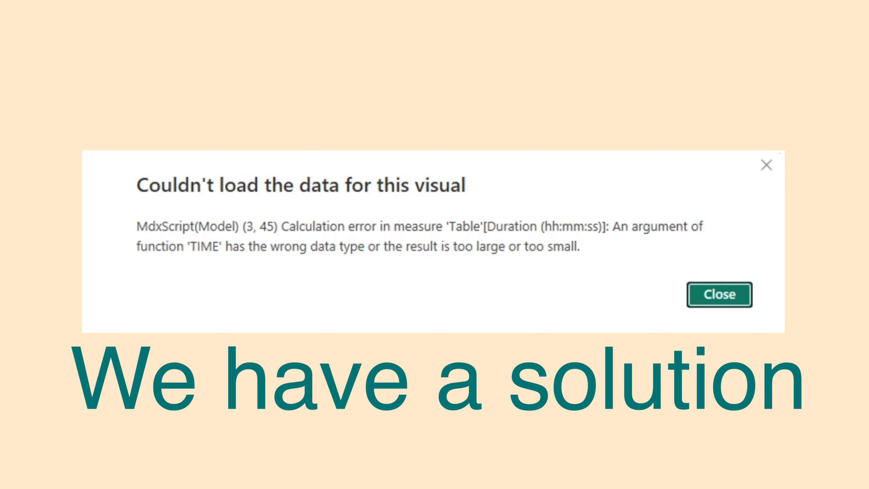
Show the report page with the working call-duration table and bar chart
{"action": "left_click", "coordinate": [719, 294]}
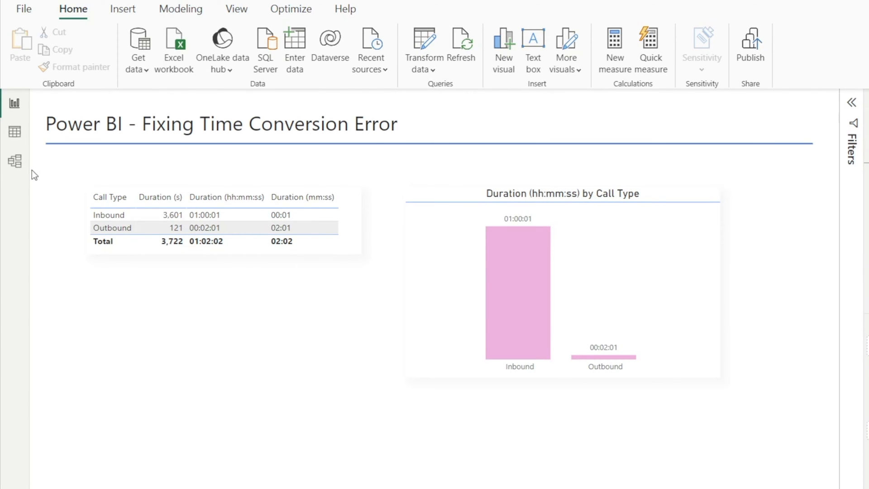
Review the Table's fields in Model view, then its two rows: Inbound 3601 and Outbound 121 seconds
{"action": "left_click", "coordinate": [14, 160]}
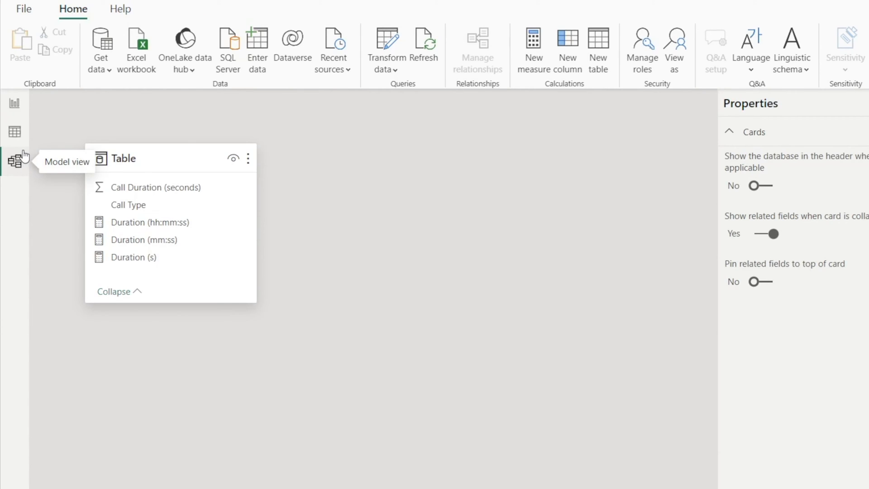
{"action": "left_click", "coordinate": [14, 131]}
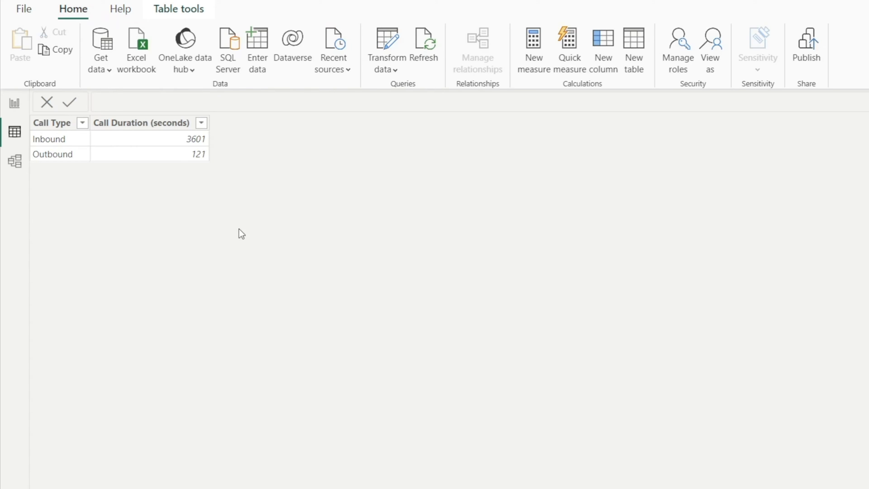
{"action": "mouse_move", "coordinate": [234, 240]}
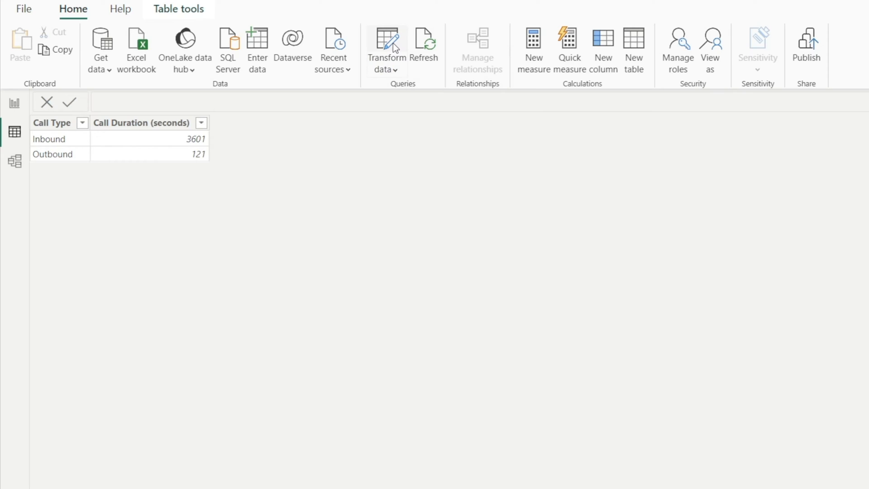
Inspect the Table query's Source, Changed Type and Renamed Columns steps, then switch to the Excel call sheet
{"action": "left_click", "coordinate": [385, 45]}
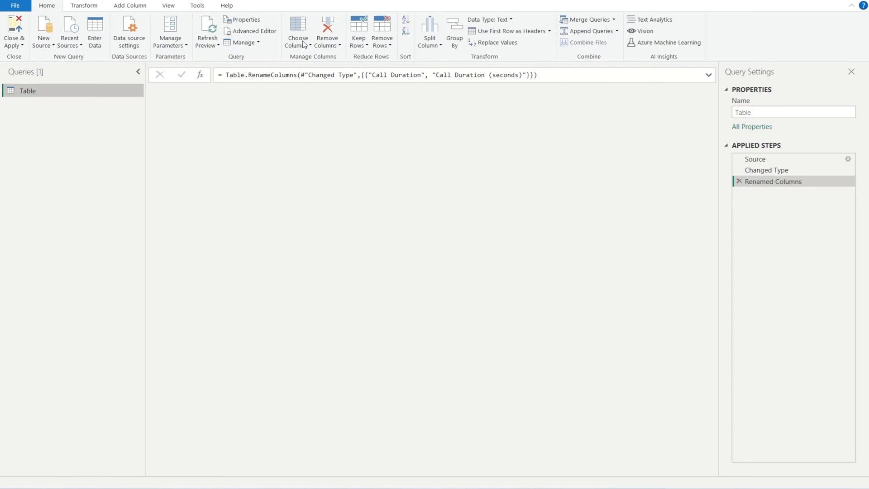
{"action": "left_click", "coordinate": [755, 159]}
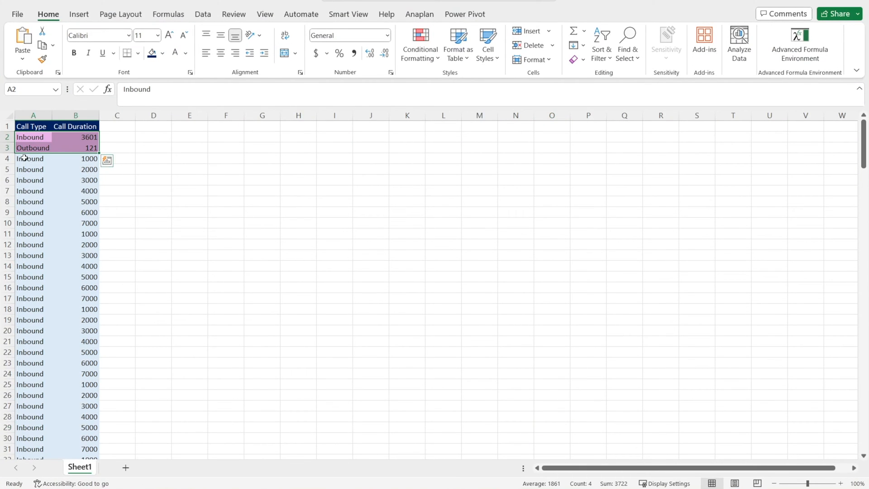
Select the extended list of call rows in Excel for copying into the Source table
{"action": "left_click", "coordinate": [33, 158]}
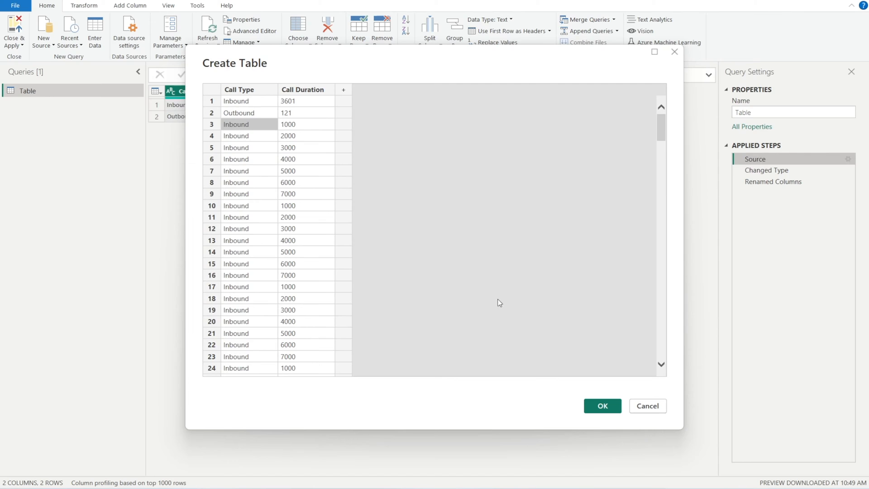
Confirm the pasted source data and apply the query changes, loading 212 rows into the model
{"action": "left_click", "coordinate": [602, 406]}
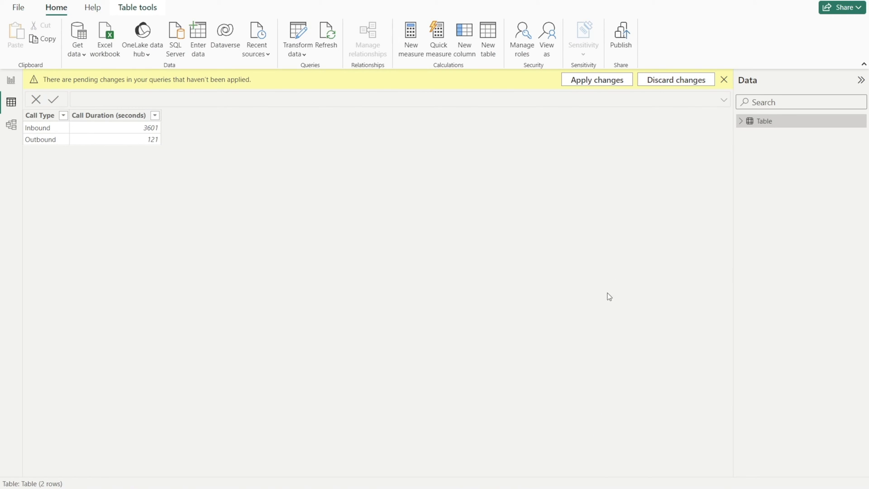
{"action": "mouse_move", "coordinate": [593, 81]}
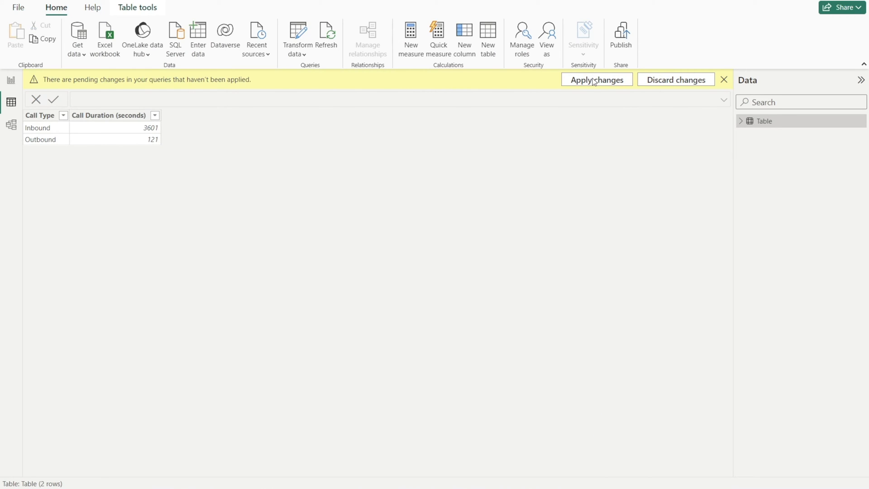
{"action": "left_click", "coordinate": [597, 80]}
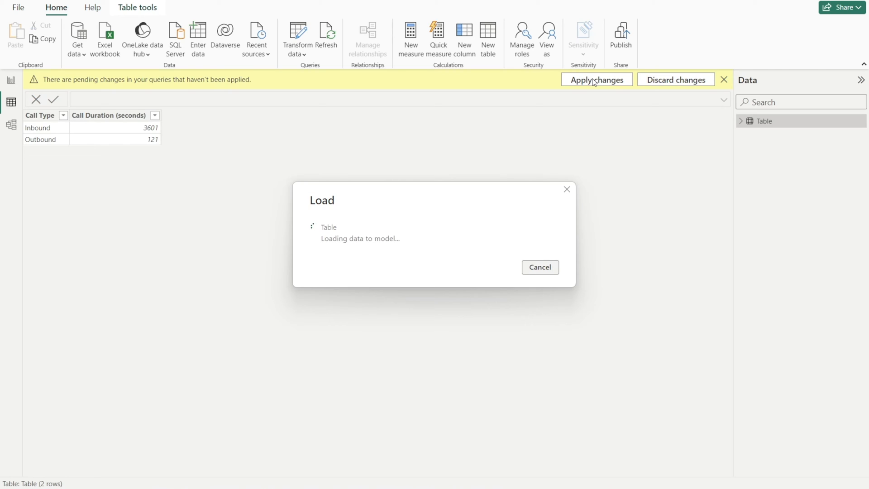
{"action": "left_click", "coordinate": [597, 79]}
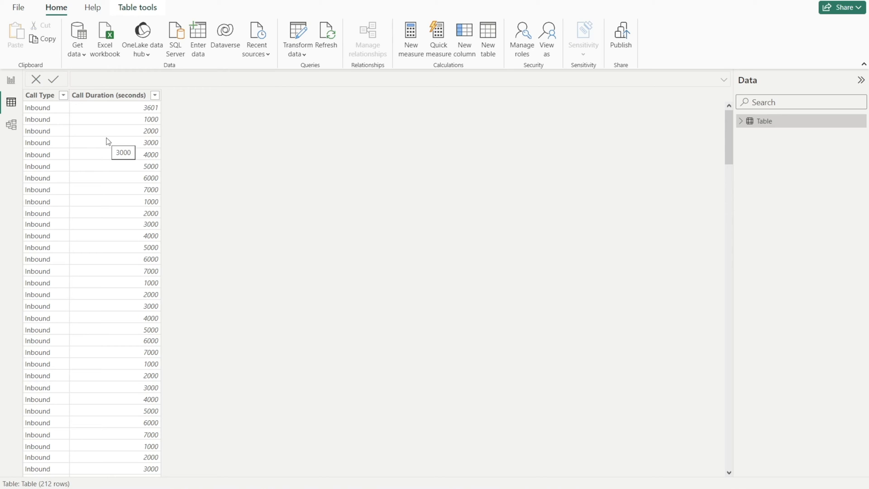
{"action": "mouse_move", "coordinate": [109, 202]}
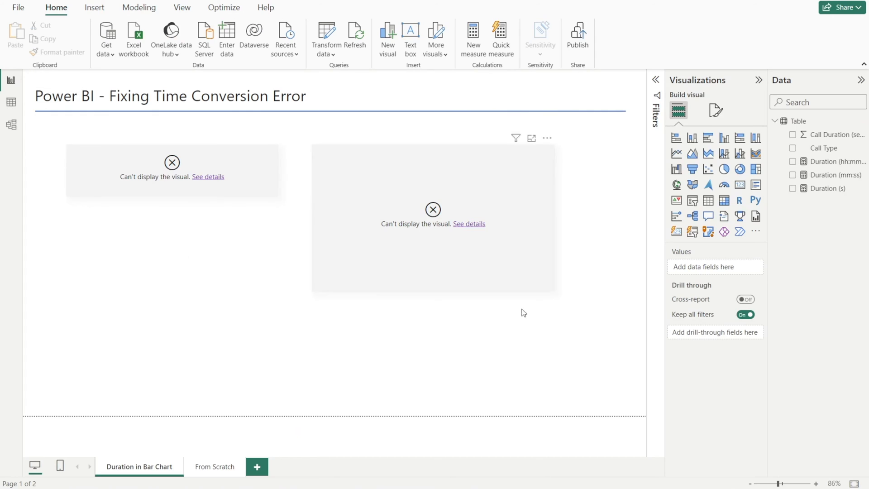
Show the broken table visual's error: Duration (hh:mm:ss) TIME function argument wrong type or out of range
{"action": "left_click", "coordinate": [207, 176]}
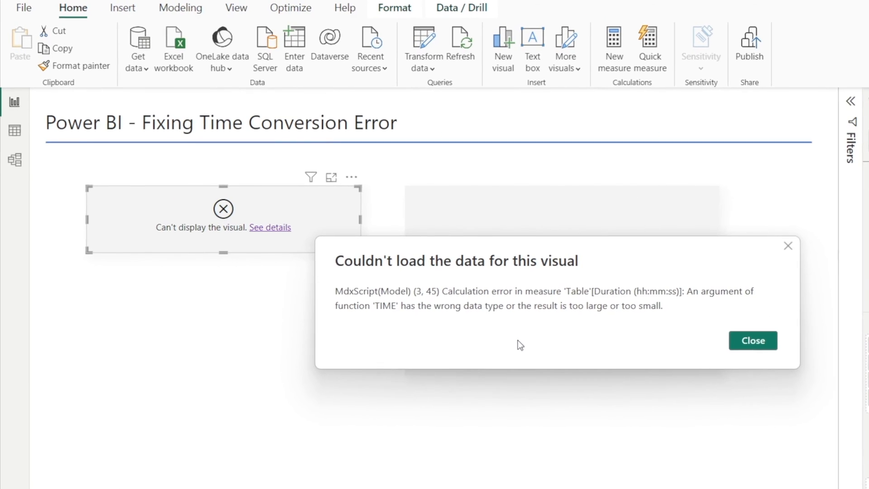
{"action": "mouse_move", "coordinate": [454, 319]}
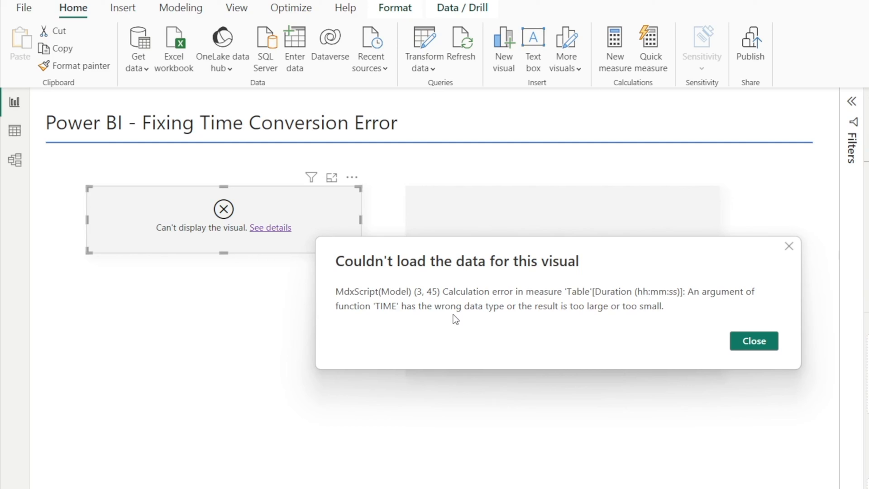
{"action": "mouse_move", "coordinate": [564, 324]}
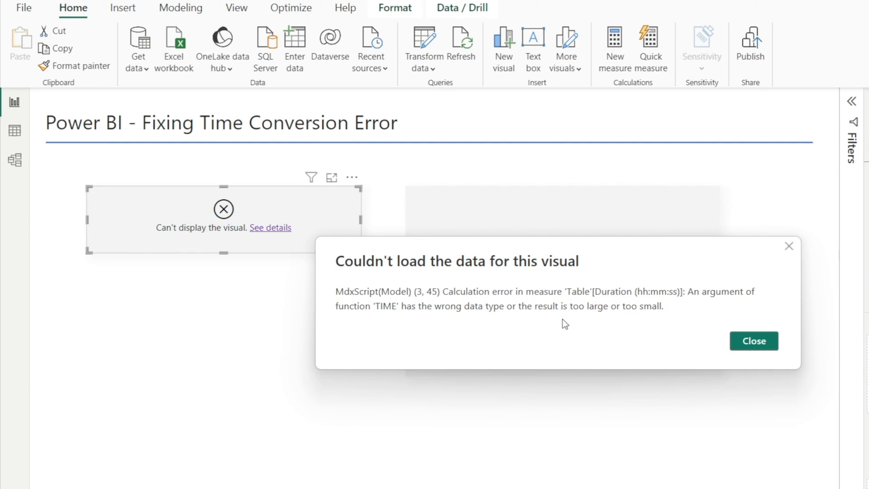
{"action": "mouse_move", "coordinate": [529, 324]}
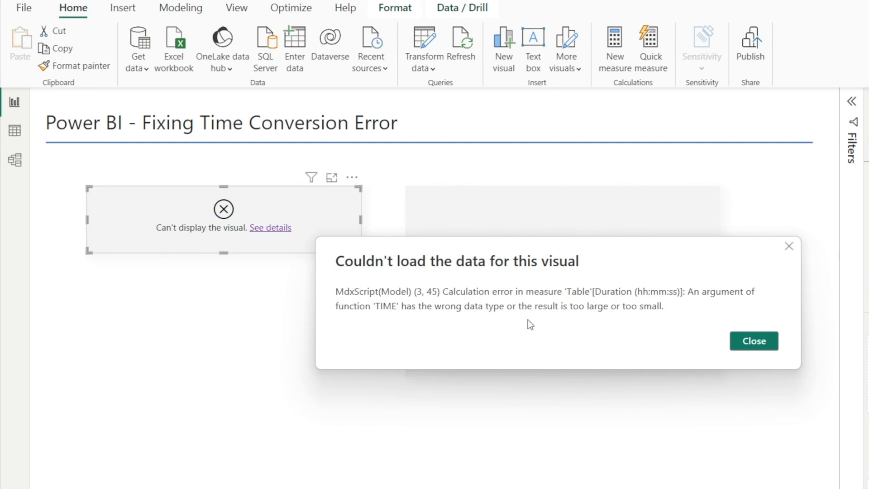
{"action": "mouse_move", "coordinate": [484, 323]}
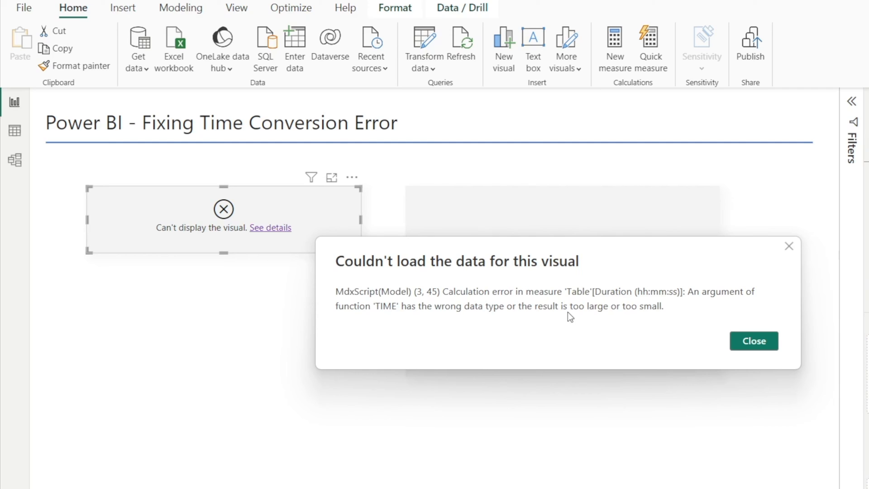
{"action": "mouse_move", "coordinate": [649, 319]}
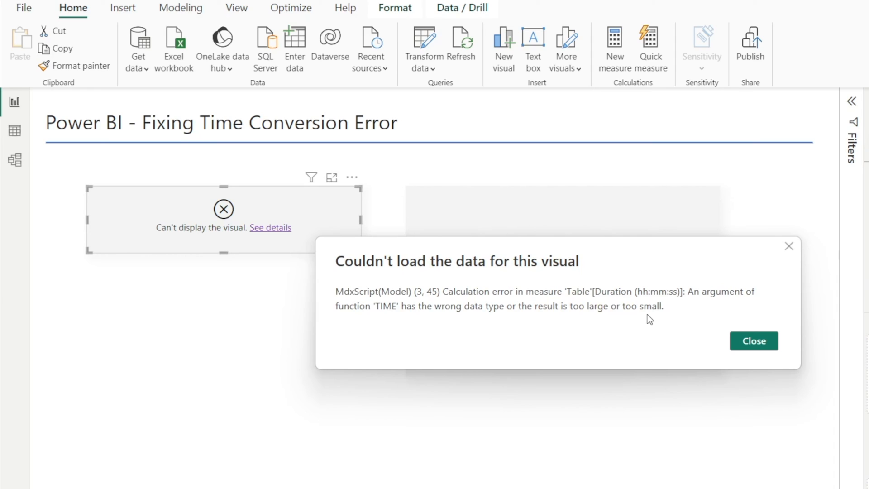
{"action": "mouse_move", "coordinate": [602, 327]}
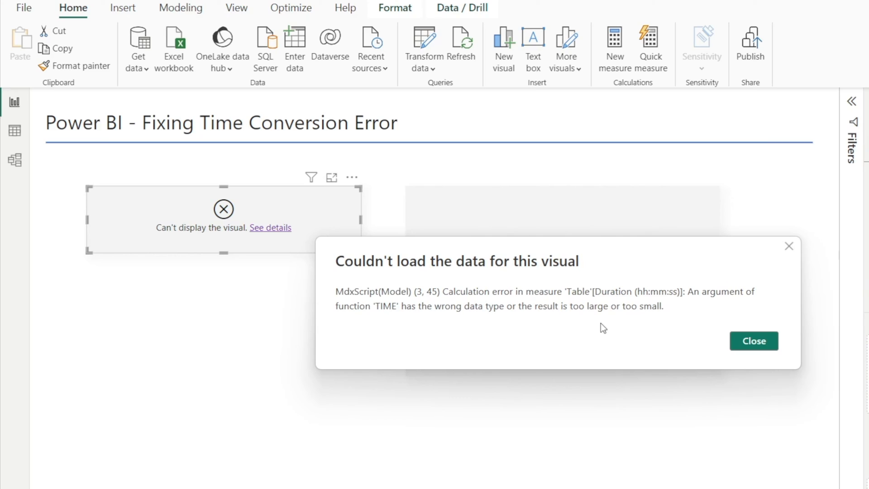
{"action": "mouse_move", "coordinate": [619, 338]}
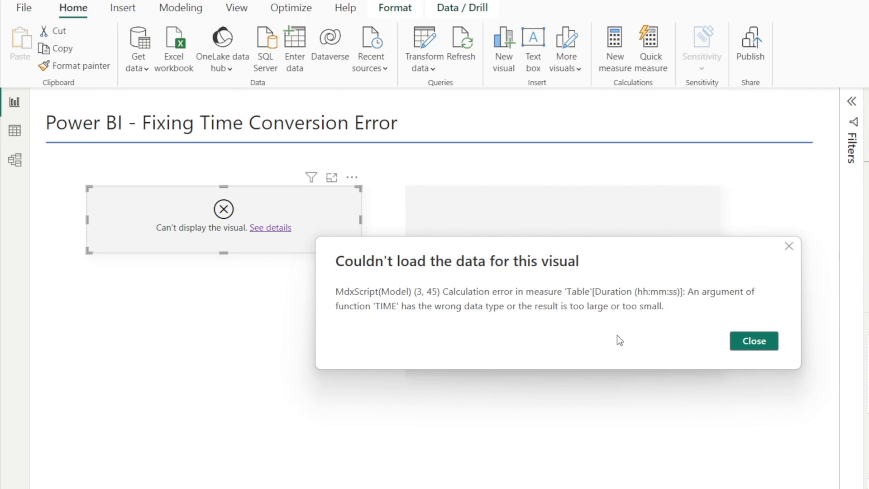
{"action": "mouse_move", "coordinate": [669, 298]}
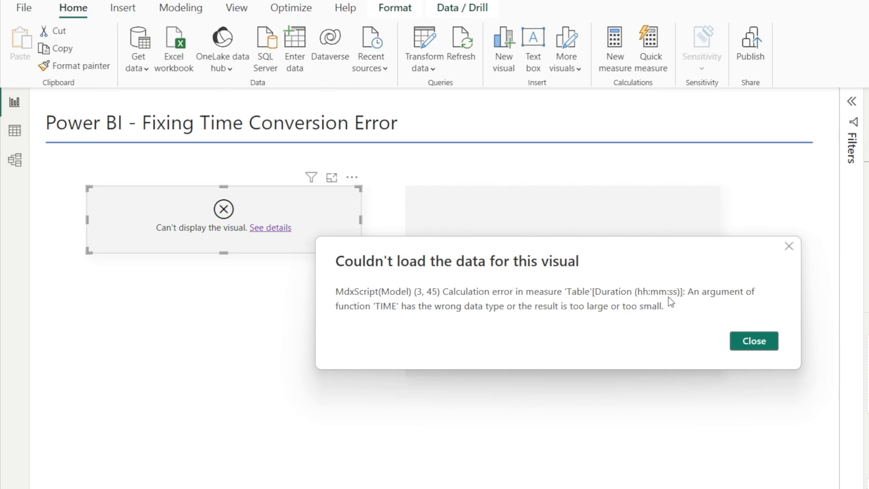
{"action": "mouse_move", "coordinate": [682, 302]}
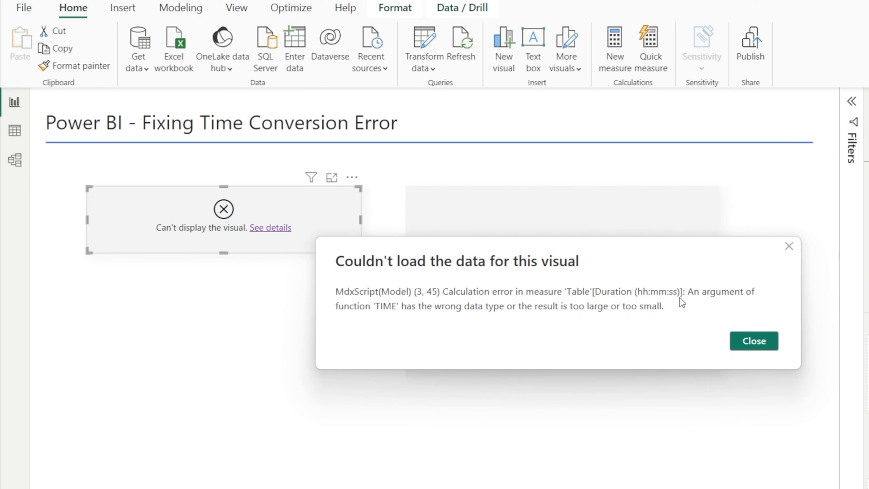
{"action": "mouse_move", "coordinate": [674, 307]}
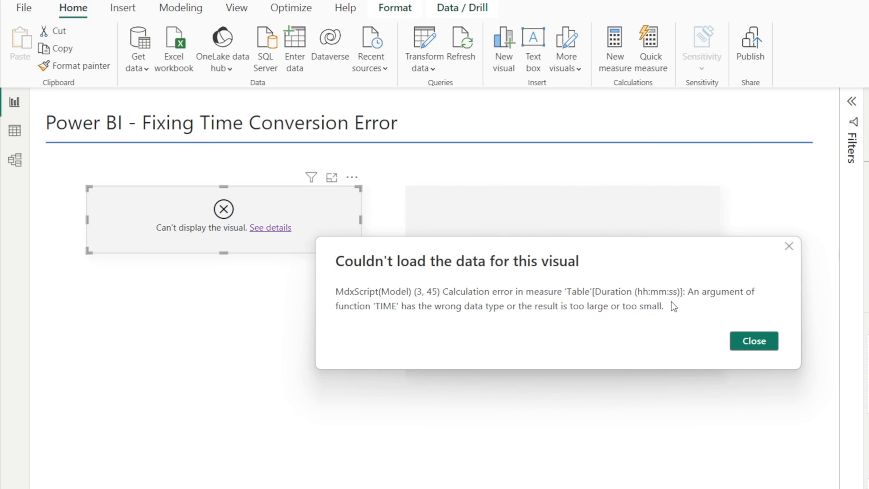
{"action": "mouse_move", "coordinate": [654, 303]}
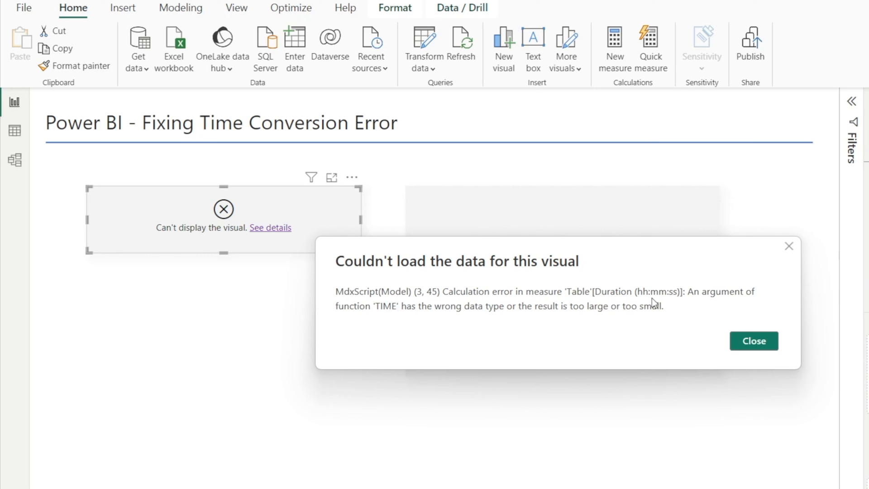
{"action": "mouse_move", "coordinate": [676, 304]}
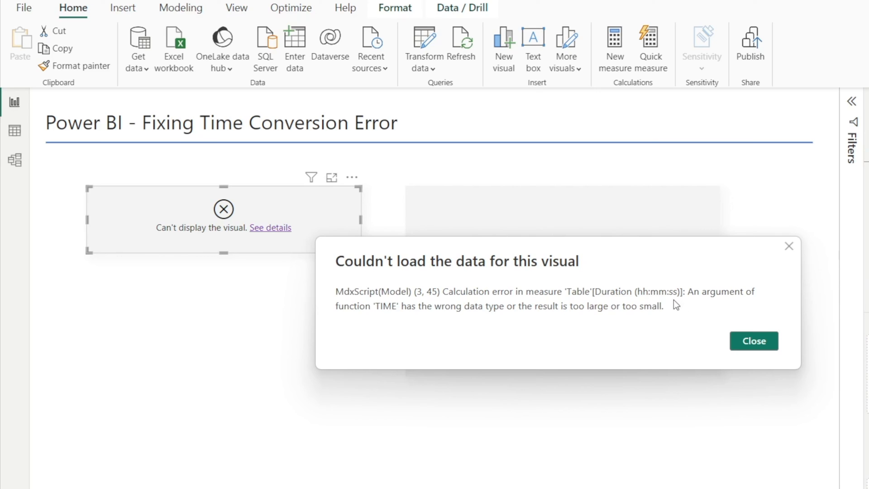
{"action": "mouse_move", "coordinate": [511, 326]}
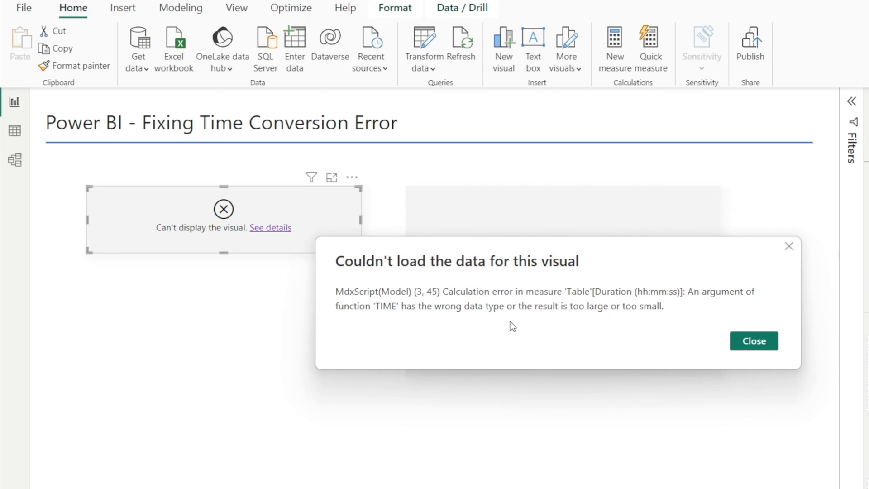
{"action": "mouse_move", "coordinate": [733, 325]}
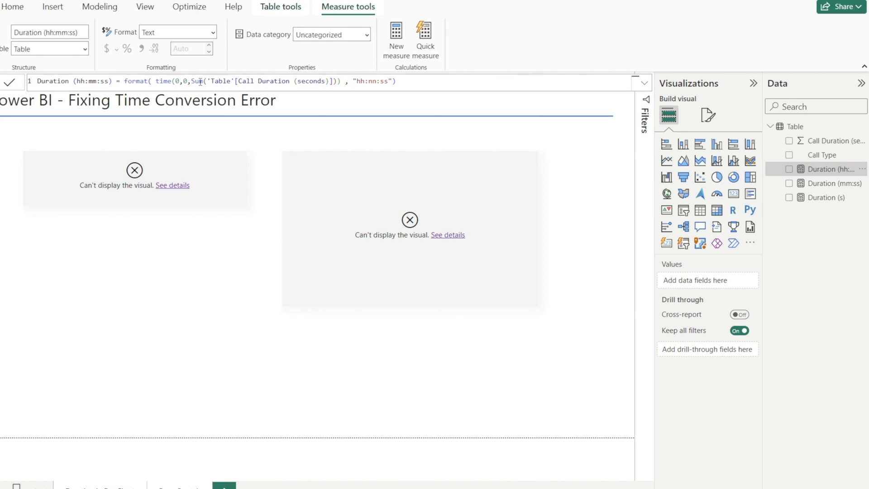
Replace SUM with AVERAGE in the Duration (hh:mm:ss) measure, then select Duration (mm:ss)
{"action": "double_click", "coordinate": [197, 81]}
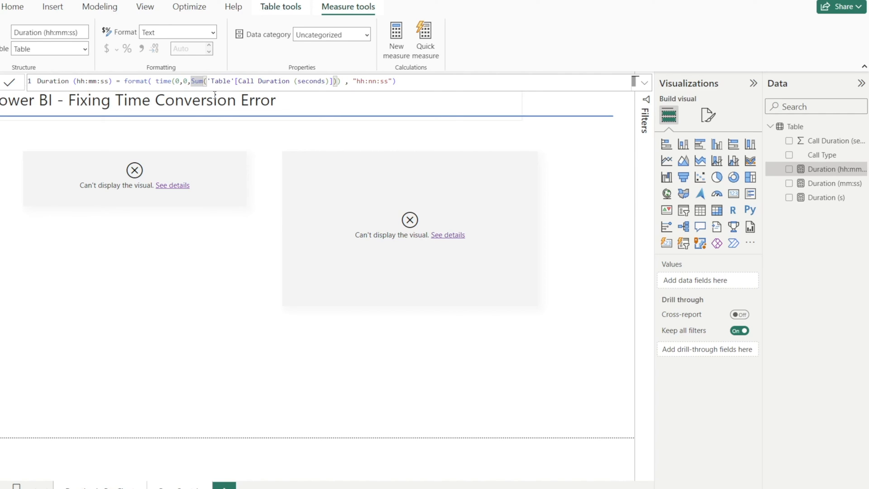
{"action": "type", "text": "Average"}
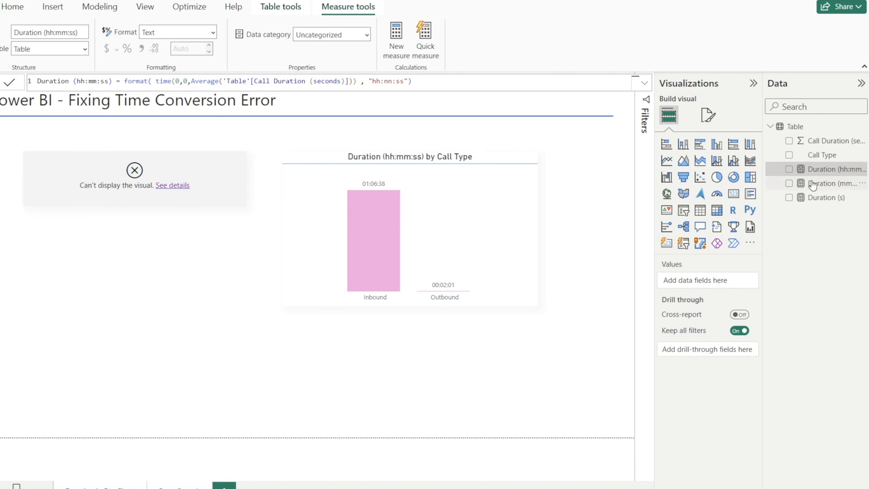
{"action": "left_click", "coordinate": [831, 182]}
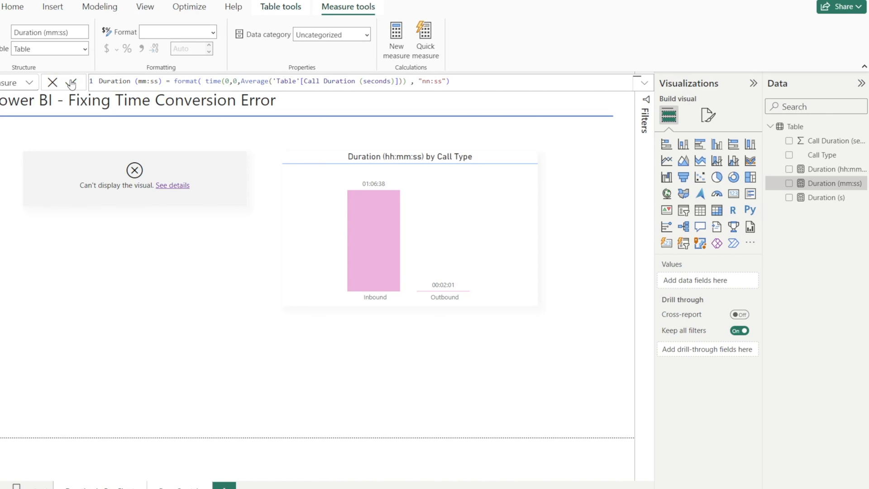
Commit the averaged Duration (mm:ss) measure and replace SUM with AVERAGE in Duration (s)
{"action": "left_click", "coordinate": [828, 197]}
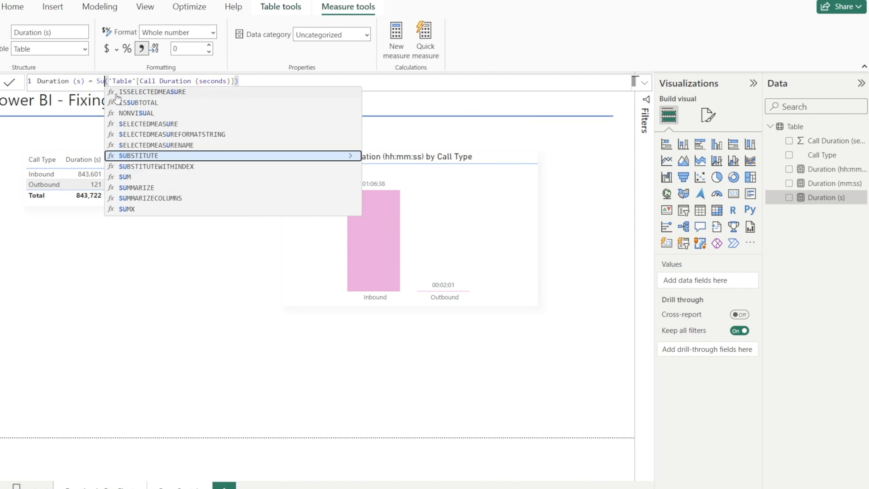
{"action": "type", "text": "Average("}
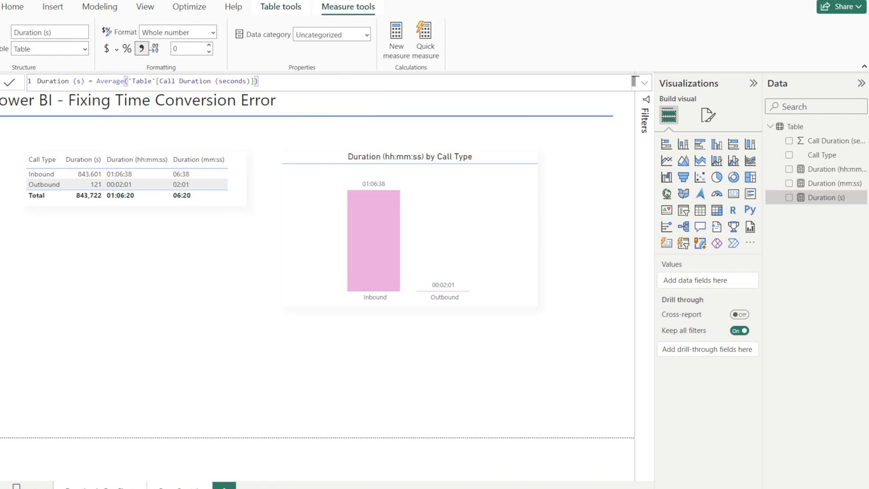